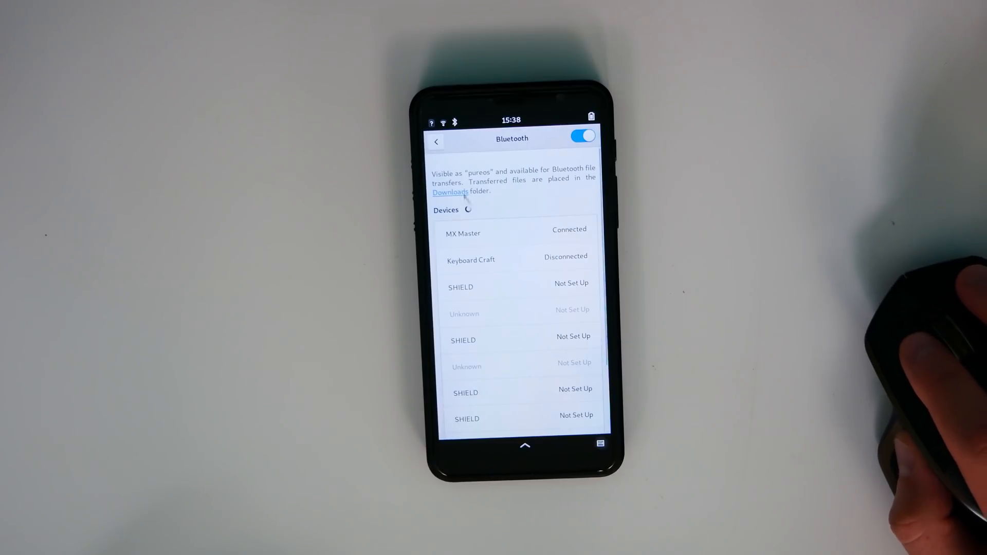
Step: Return from the Bluetooth page to the main Settings category list
left_click(436, 141)
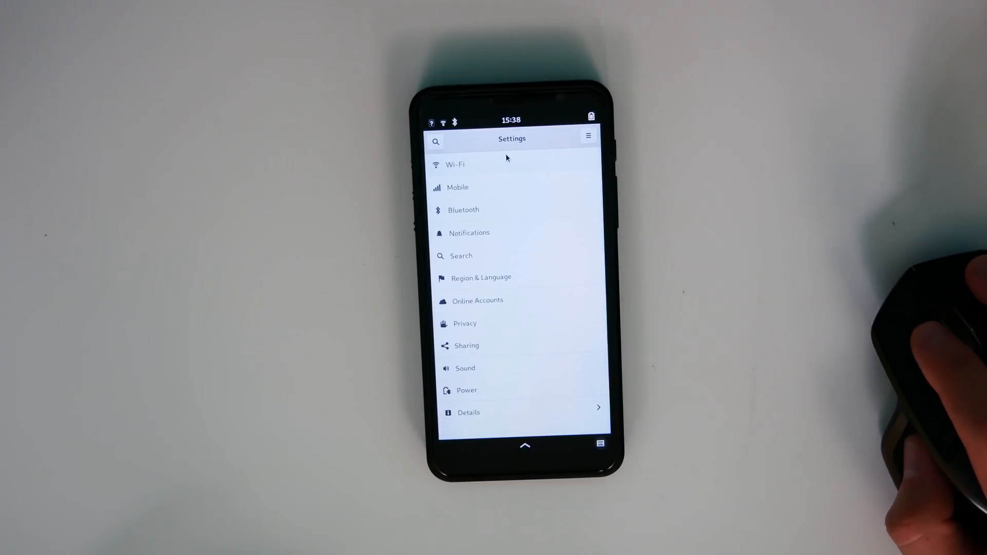